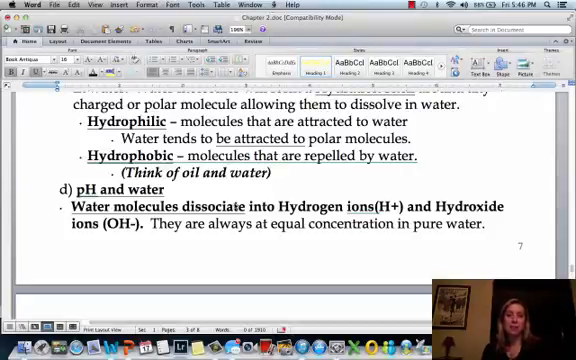
# Scroll the Word chapter down to the 'pH and water' section.
pyautogui.scroll(-3)
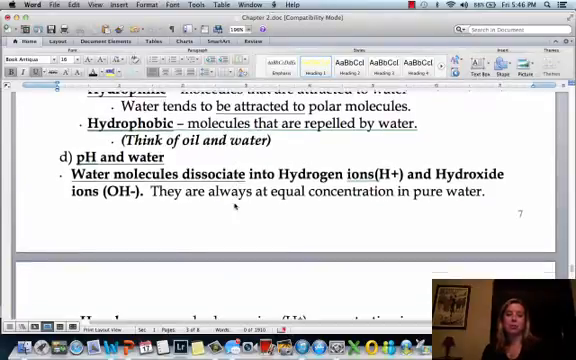
pyautogui.scroll(-3)
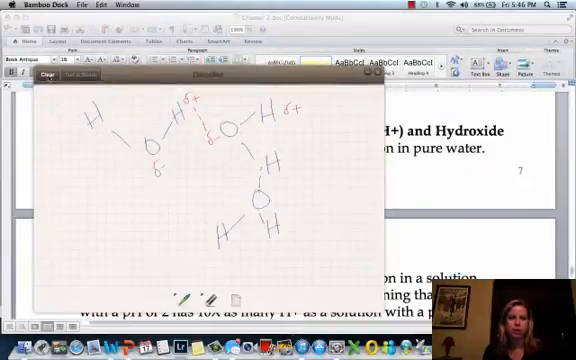
# Wipe the old sketch, then draw an H–O–H molecule, 'OH- = H+', and 'pH 7' beneath.
pyautogui.click(45, 76)
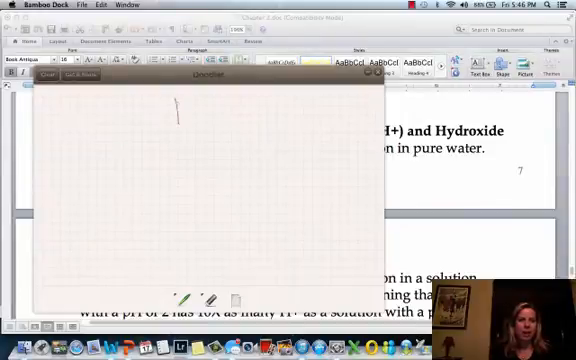
pyautogui.moveTo(175, 110); pyautogui.dragTo(220, 130)
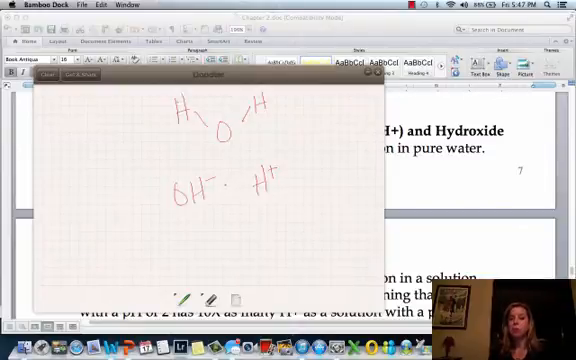
pyautogui.moveTo(228, 185); pyautogui.dragTo(245, 190)
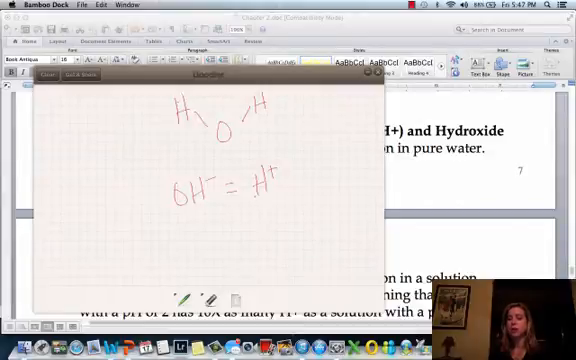
pyautogui.moveTo(213, 230); pyautogui.dragTo(213, 255)
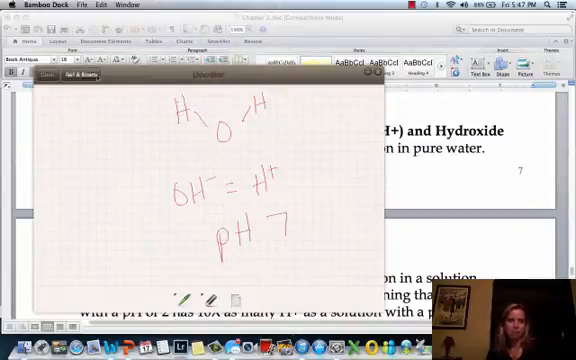
# Clear the pad and draw a 0–14 pH line marked 7 NEUTRAL, pointing to a beaker with H+.
pyautogui.click(47, 77)
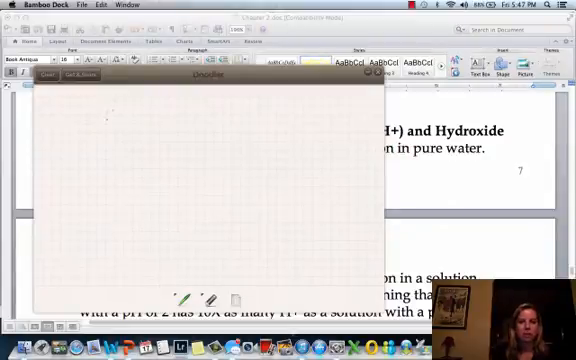
pyautogui.moveTo(100, 120); pyautogui.dragTo(125, 155)
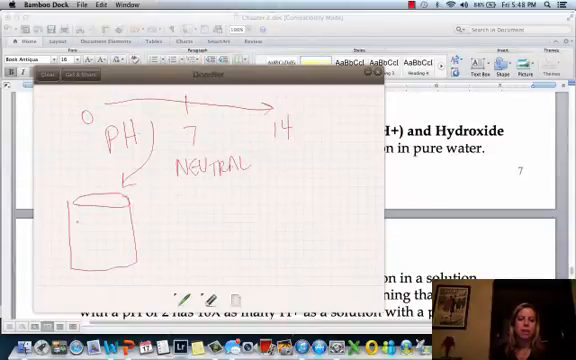
pyautogui.write('H+')
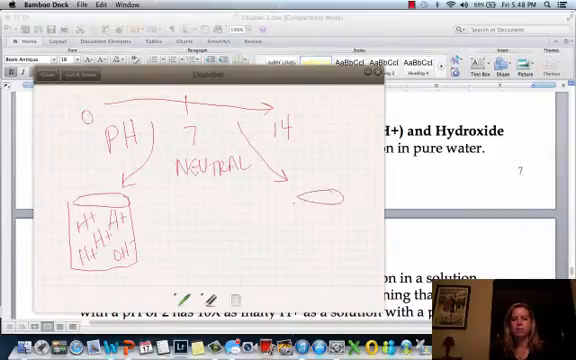
pyautogui.moveTo(300, 195); pyautogui.dragTo(340, 245)
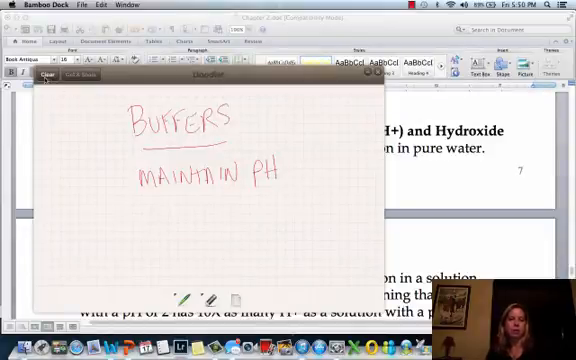
# Clear the pad and draw a BUFFER beaker with H+ ions, pH = 3, and an incoming OH- arrow.
pyautogui.click(43, 76)
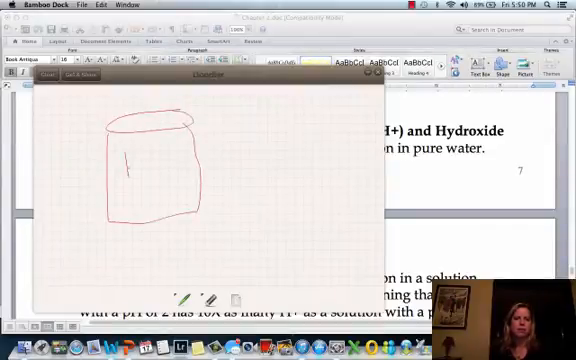
pyautogui.moveTo(120, 160); pyautogui.dragTo(180, 160)
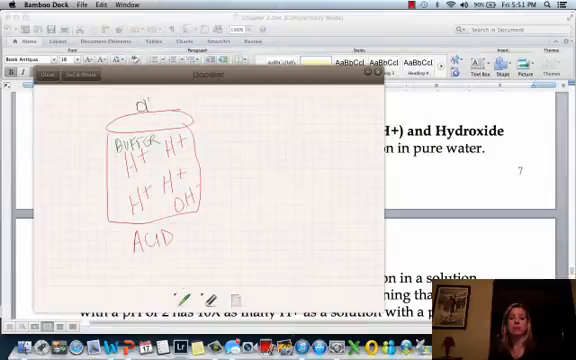
pyautogui.moveTo(140, 105); pyautogui.dragTo(175, 110)
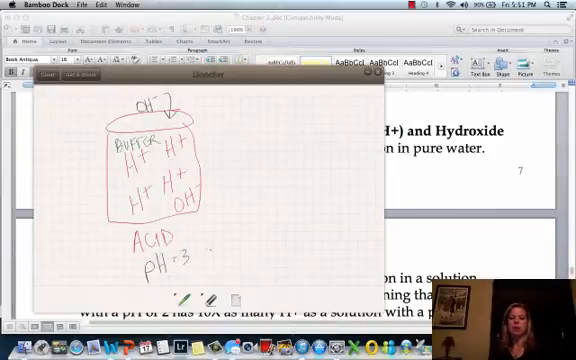
pyautogui.moveTo(185, 95); pyautogui.dragTo(215, 215)
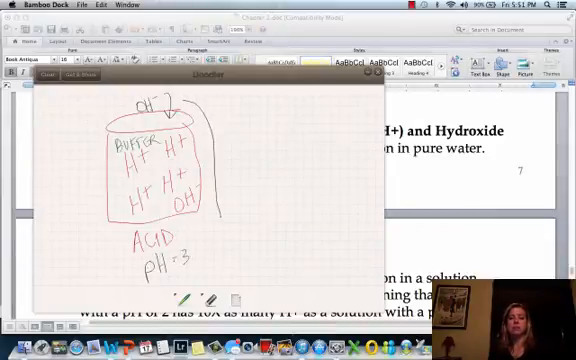